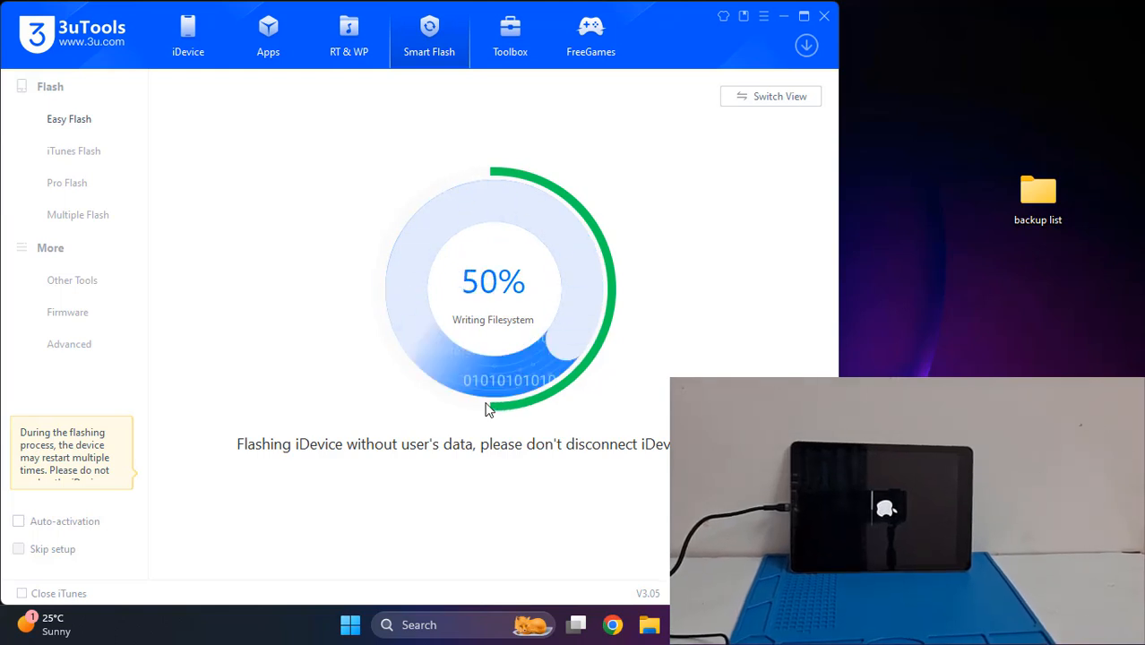
# - Let Easy Flash finish writing the iPad filesystem, keeping the device connected throughout
pyautogui.click(188, 34)
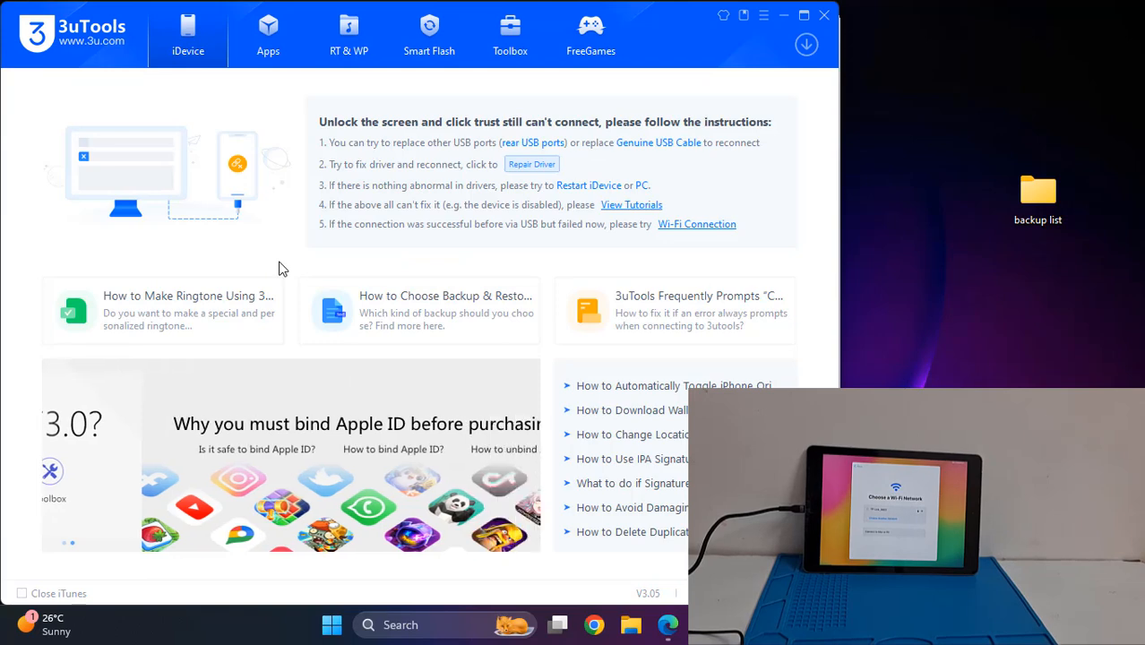